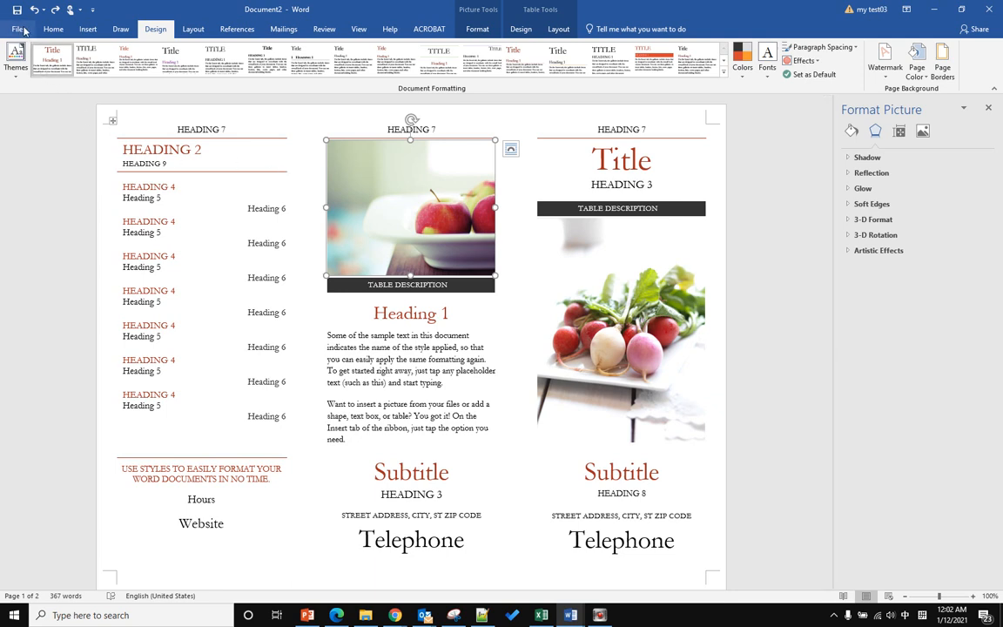
Step: Open Word Options from the File backstage of the brochure document
click(18, 28)
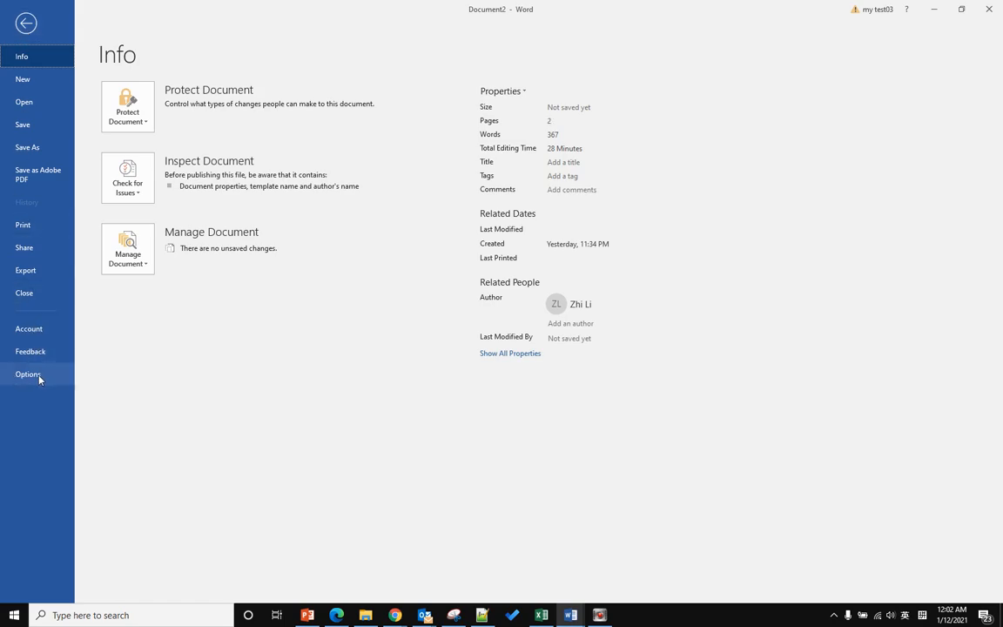
click(28, 374)
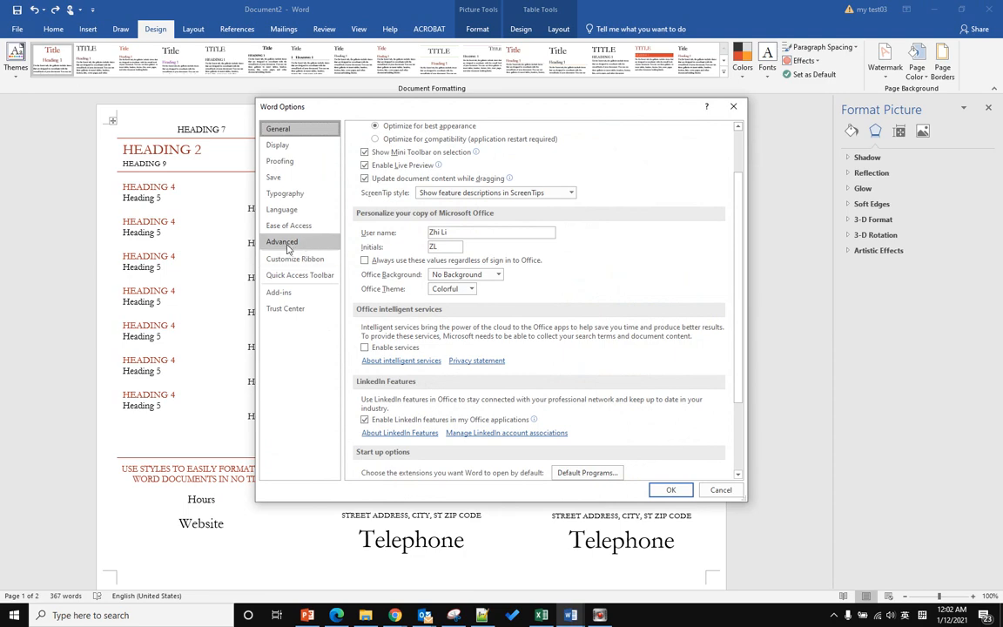
Step: In Advanced settings' Print section, leave 'Use draft quality' unchecked
click(282, 240)
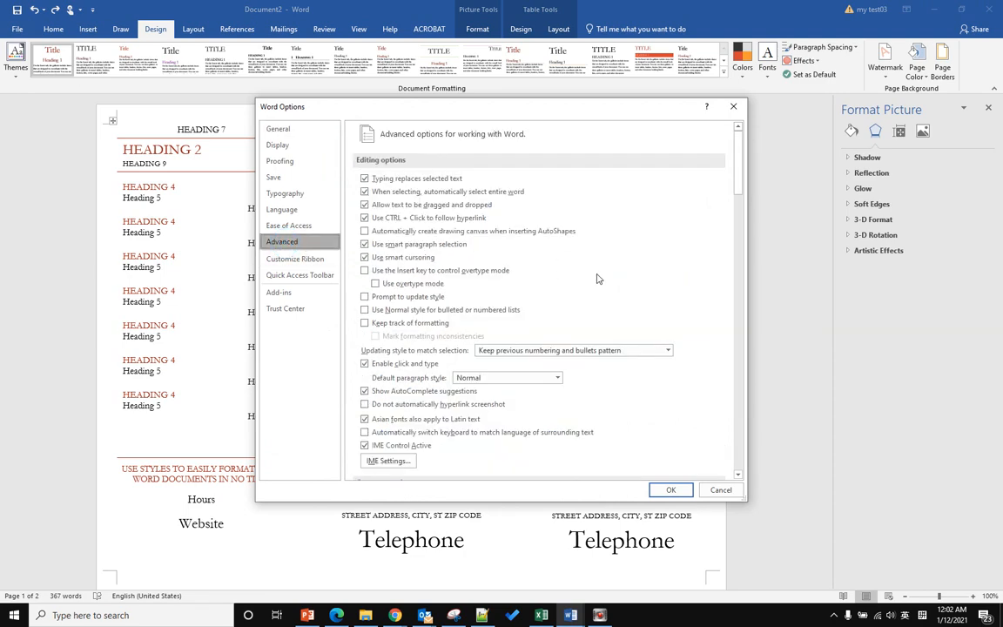
scroll(down, 3)
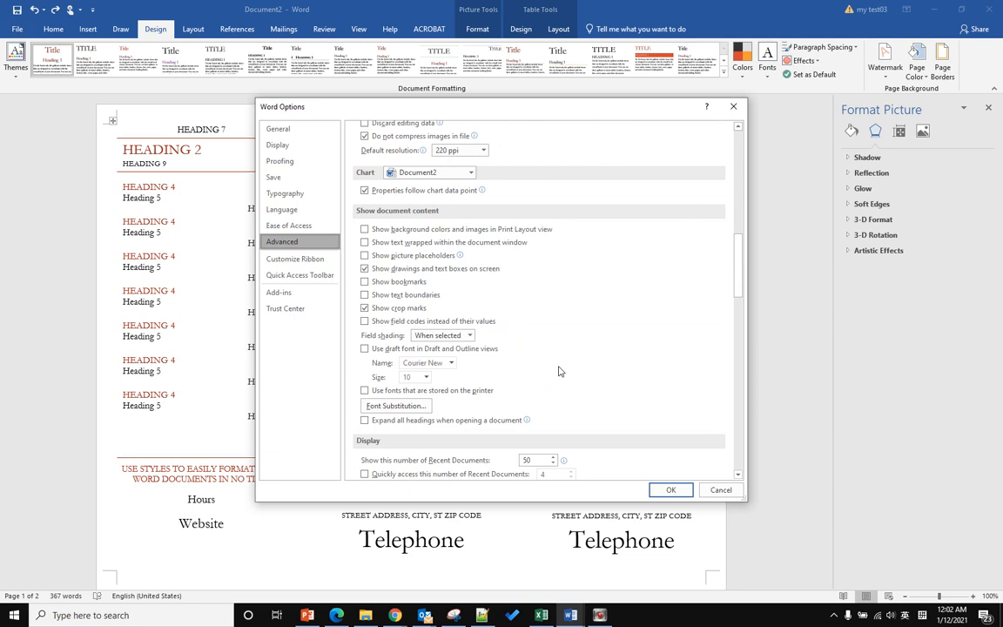
scroll(down, 3)
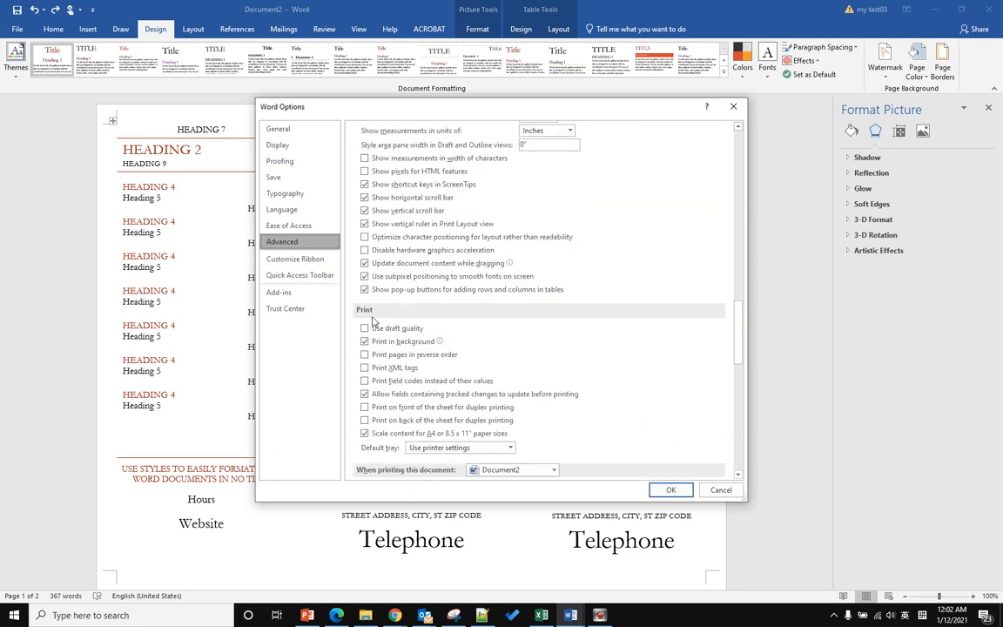
mouse_move(383, 327)
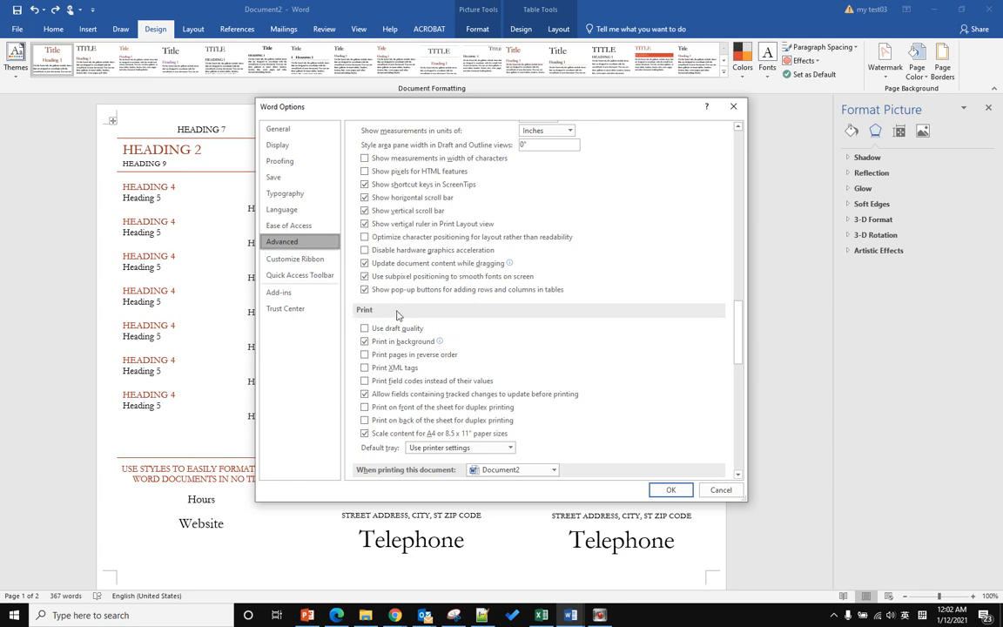
mouse_move(405, 307)
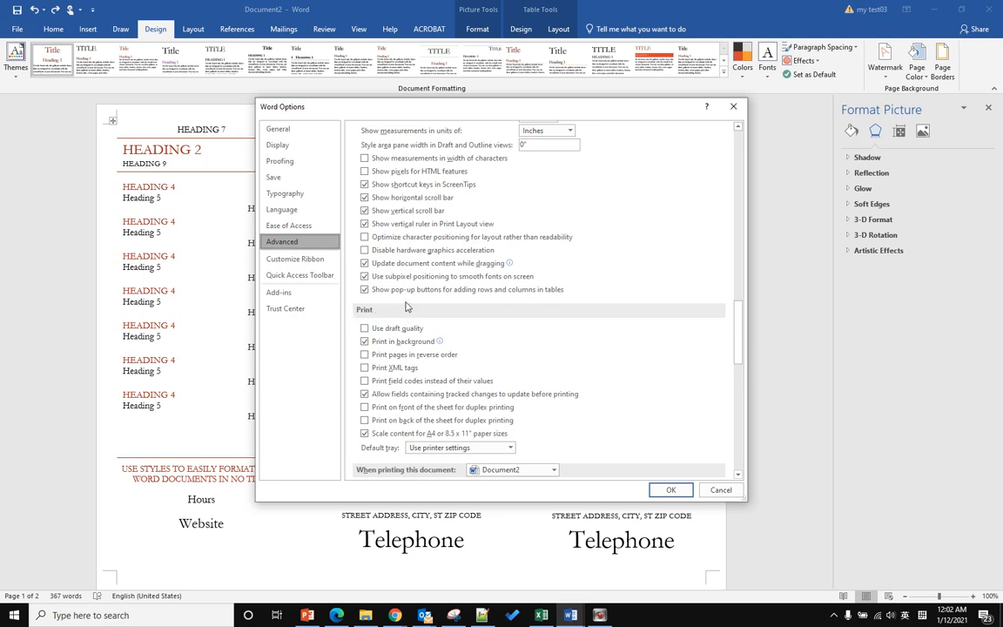
scroll(down, 3)
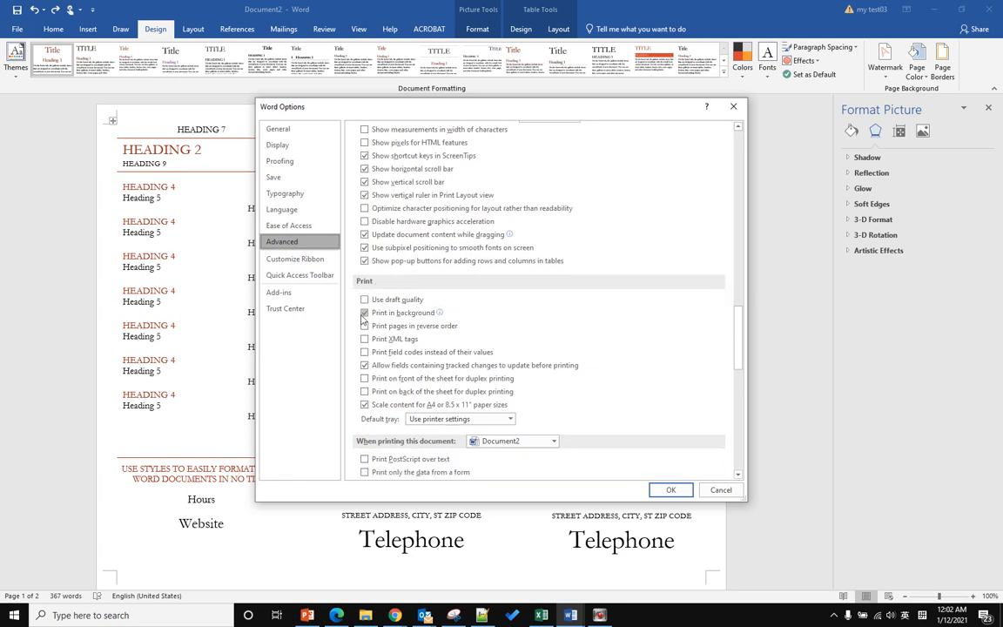
click(366, 313)
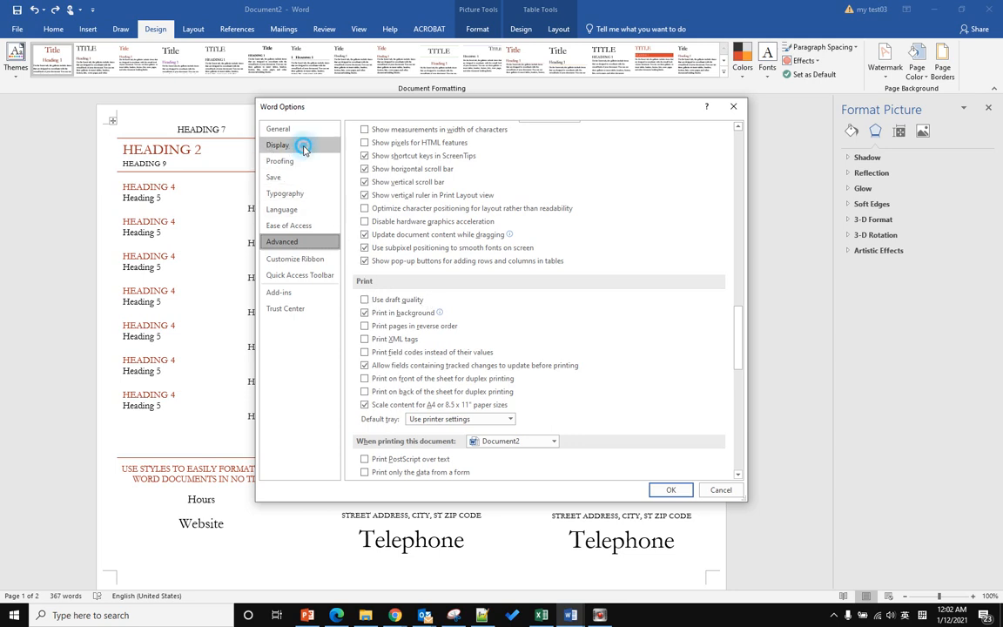
Step: In Display settings, enable printing of Word drawings and background colors/images, then confirm
click(277, 145)
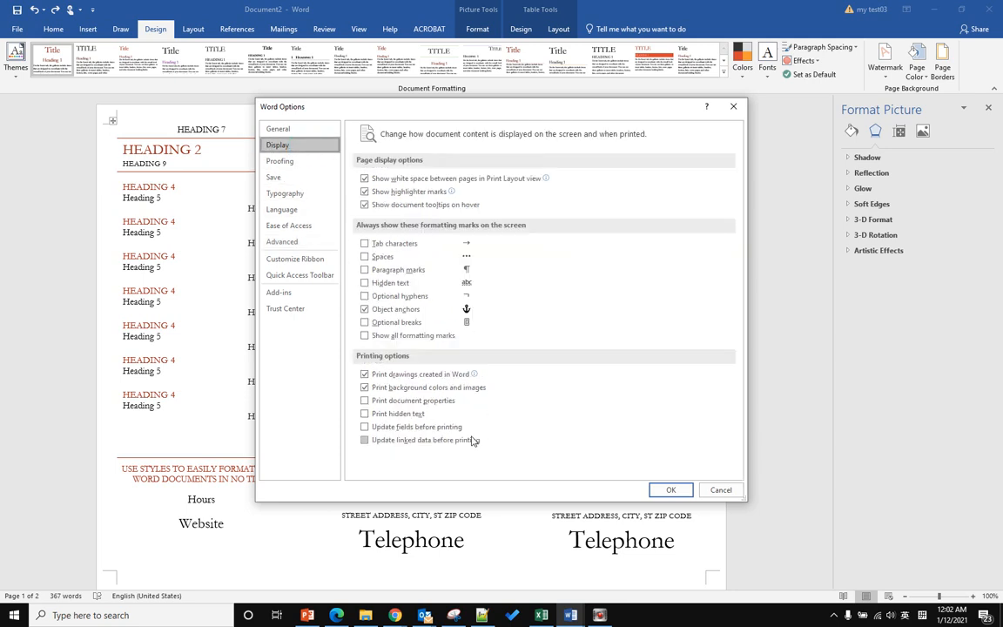
mouse_move(380, 384)
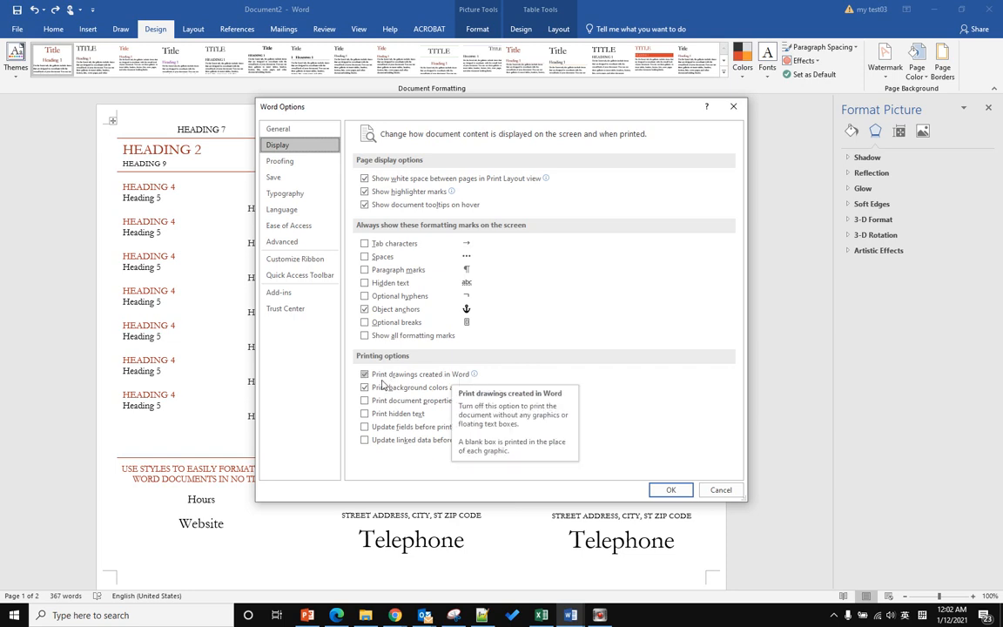
mouse_move(366, 364)
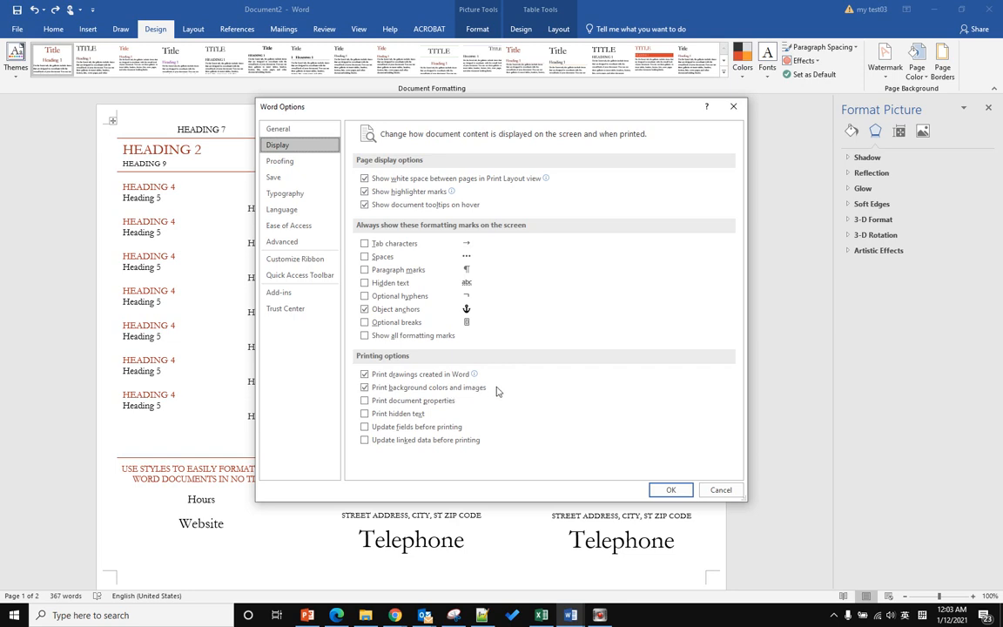
mouse_move(502, 400)
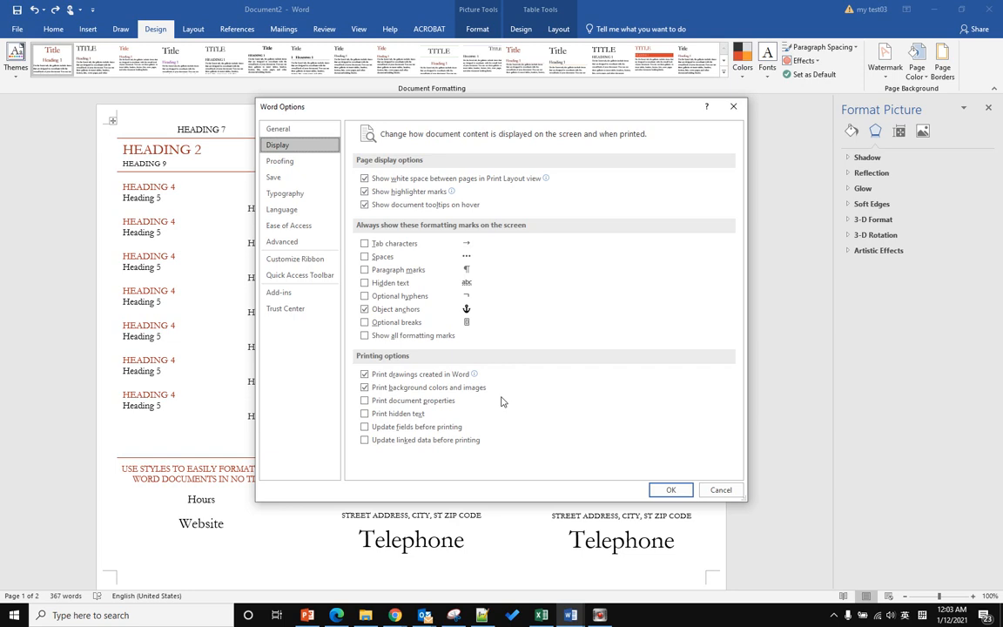
mouse_move(641, 480)
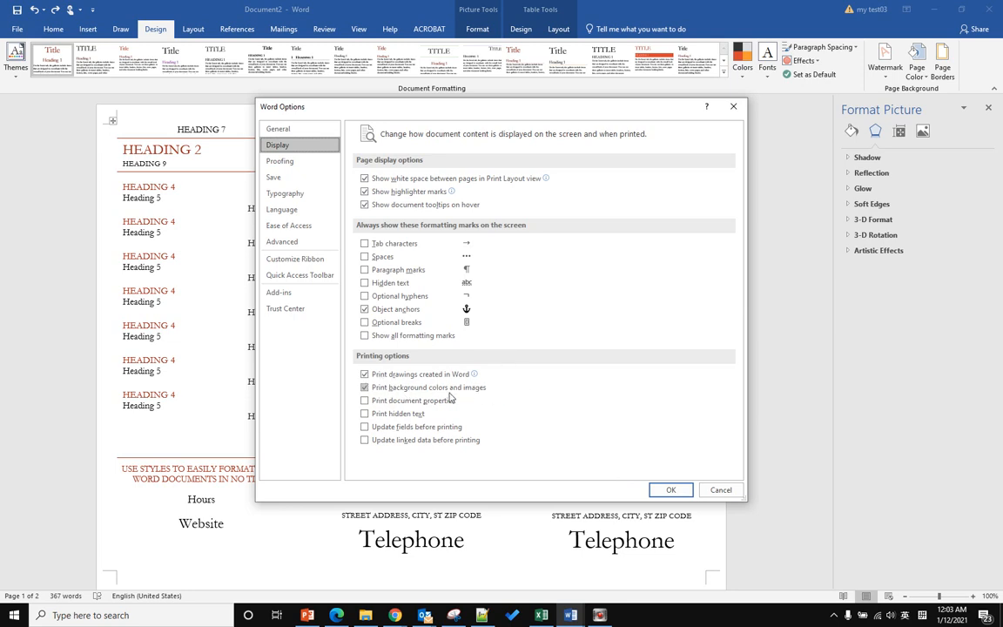
click(671, 490)
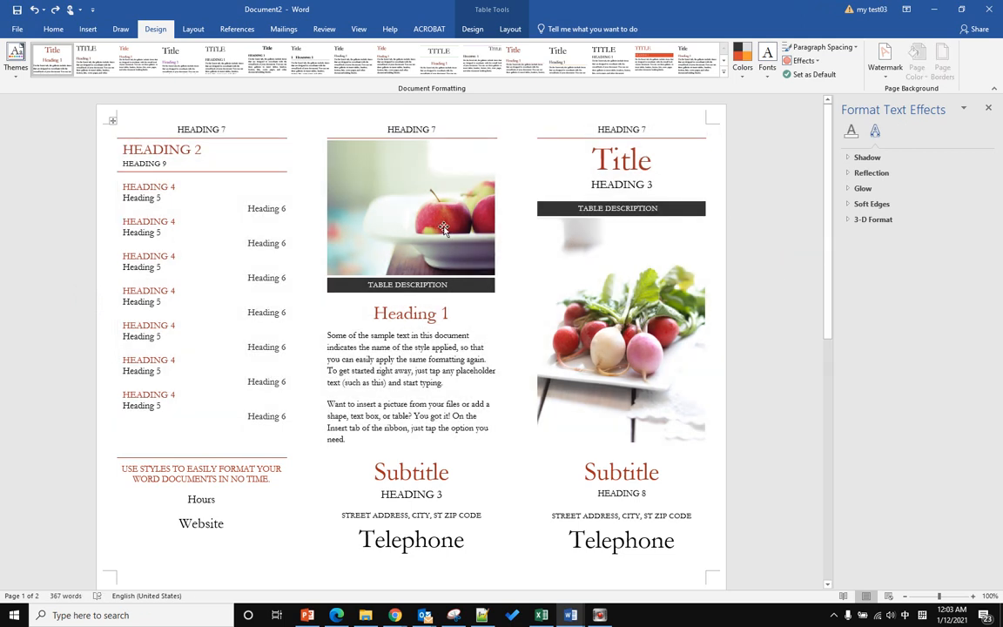
Step: Select the apples photo in the brochure to show its picture formatting options
click(411, 209)
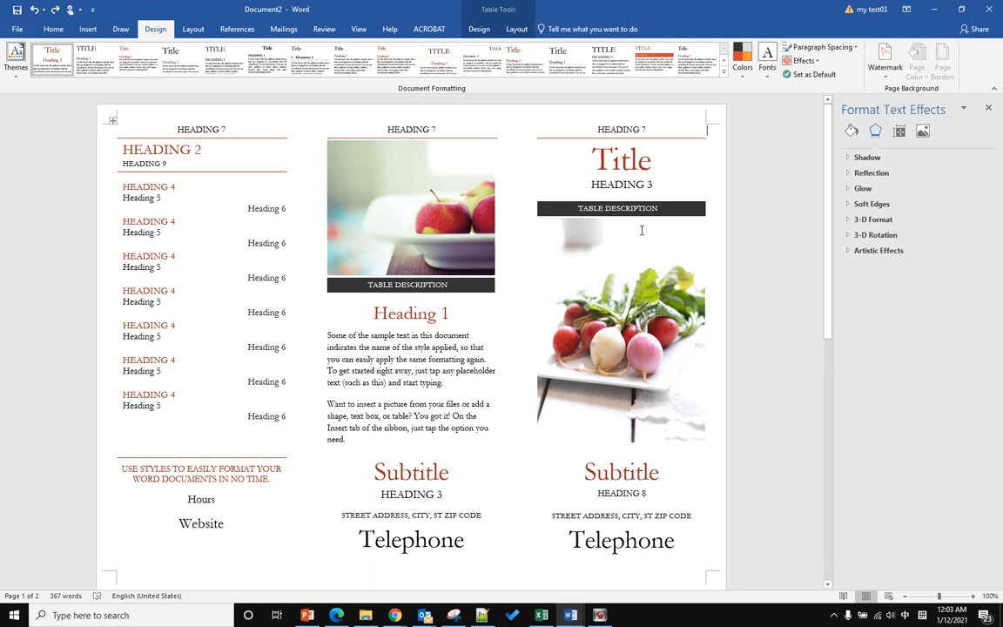
click(411, 209)
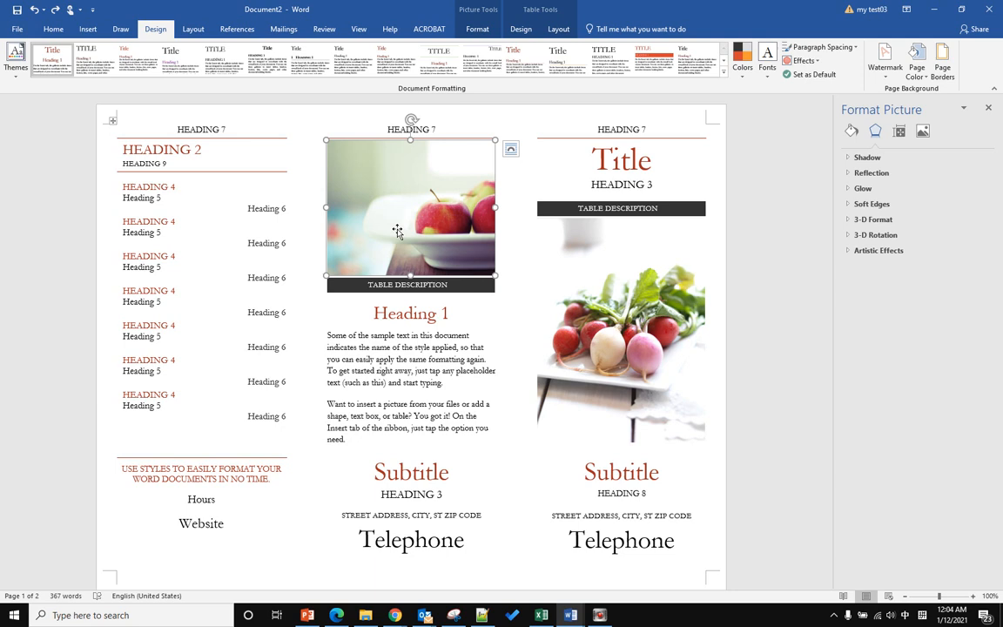
mouse_move(428, 212)
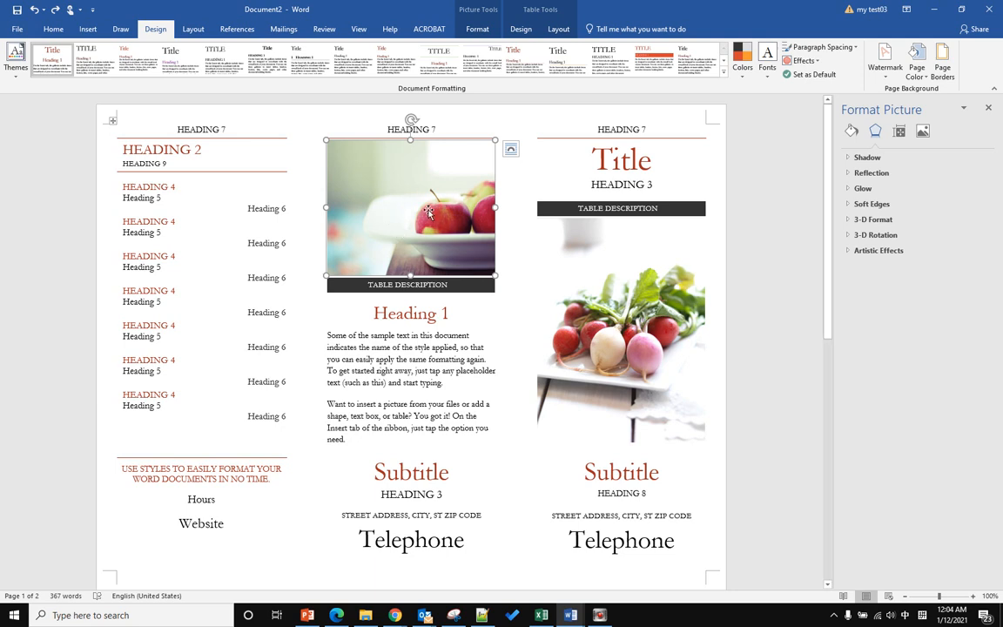
mouse_move(429, 213)
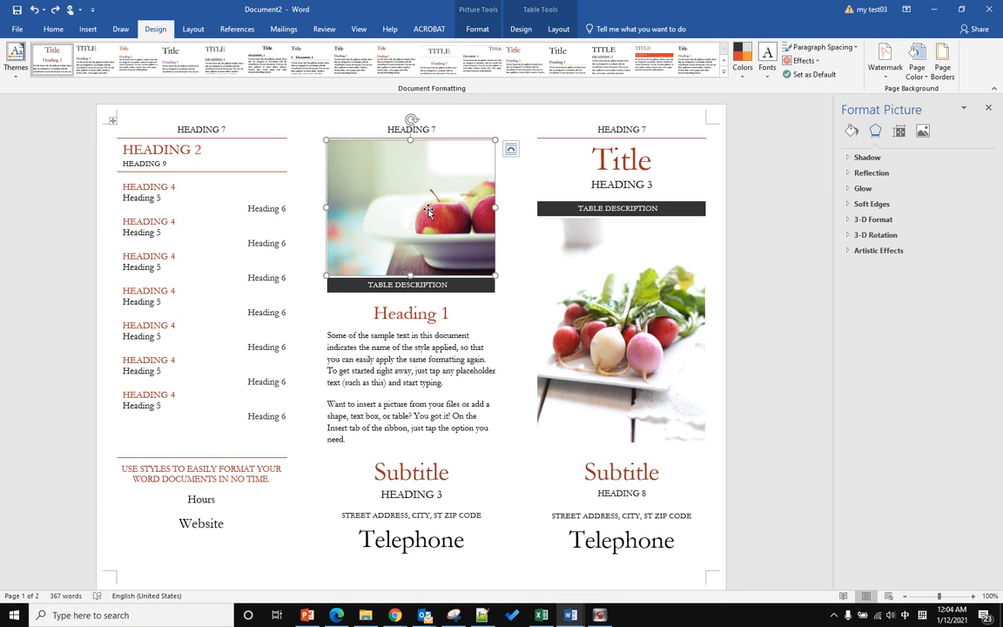
click(756, 231)
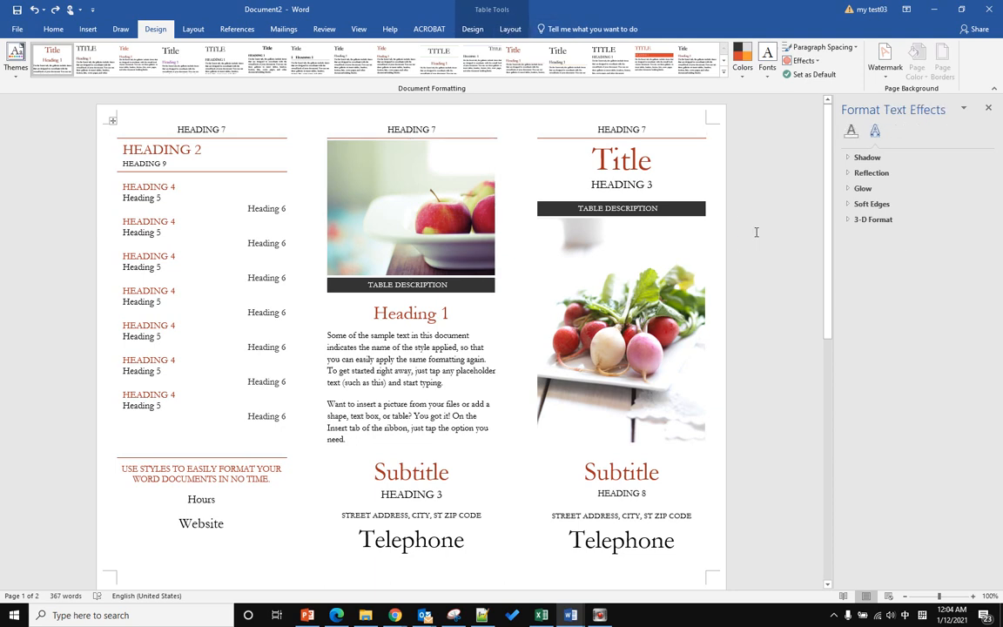
mouse_move(672, 484)
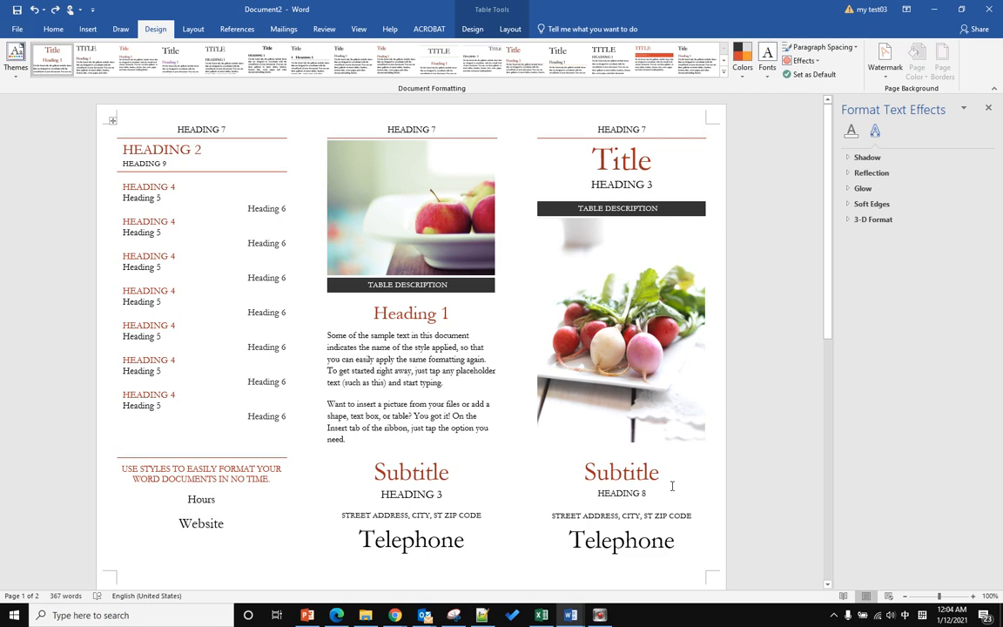